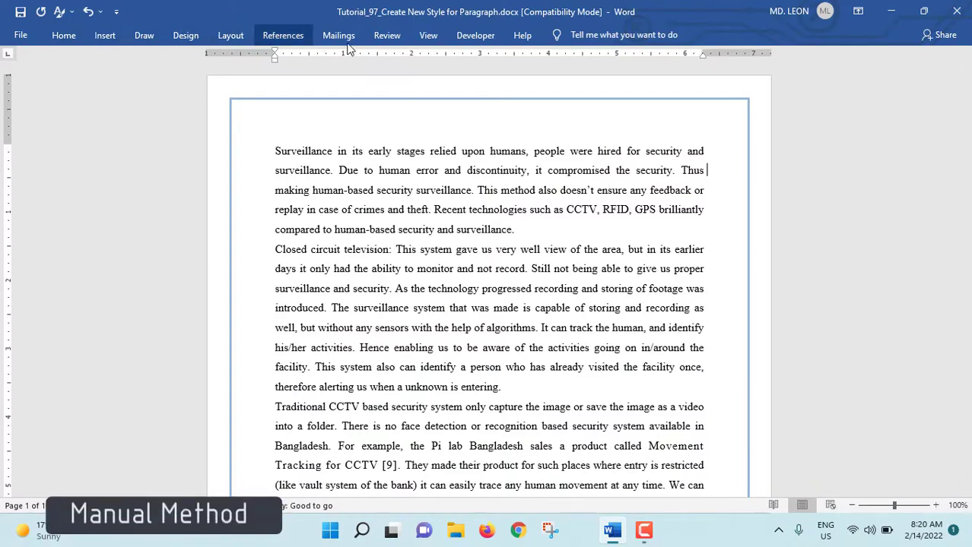
# Show the Home tab's formatting and style commands temporarily while the ribbon stays collapsed.
pyautogui.click(64, 35)
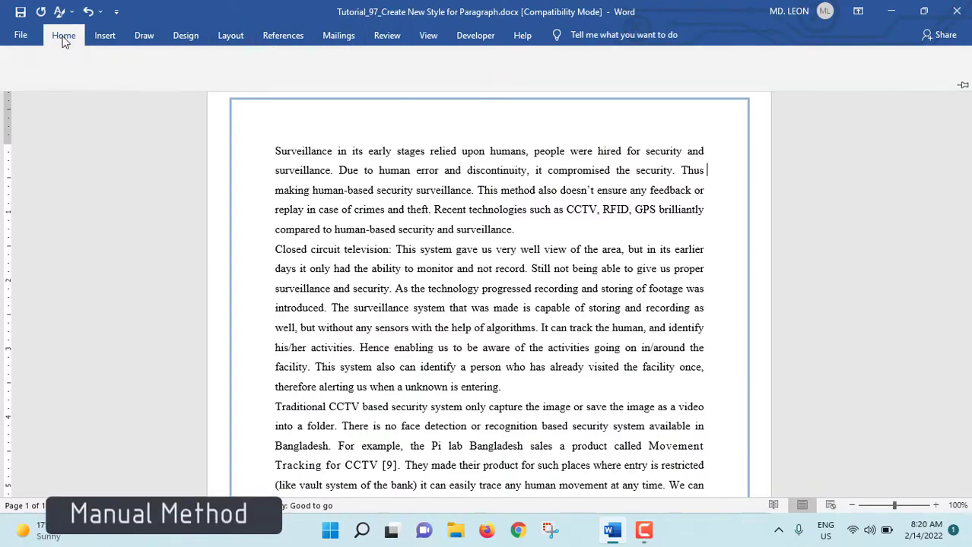
pyautogui.click(64, 35)
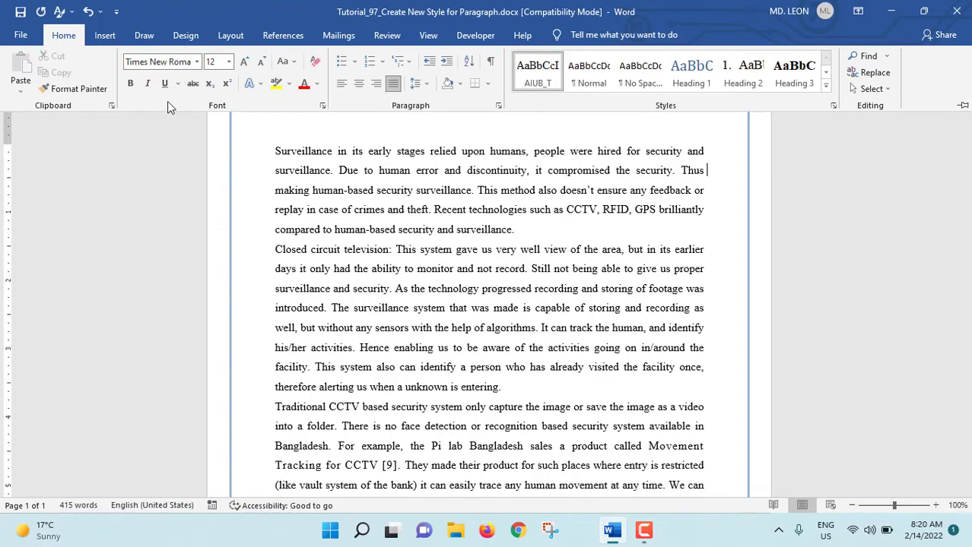
# Check the ribbon's right-click display options, then pin the ribbon open with Ctrl+F1.
pyautogui.rightClick(167, 106)
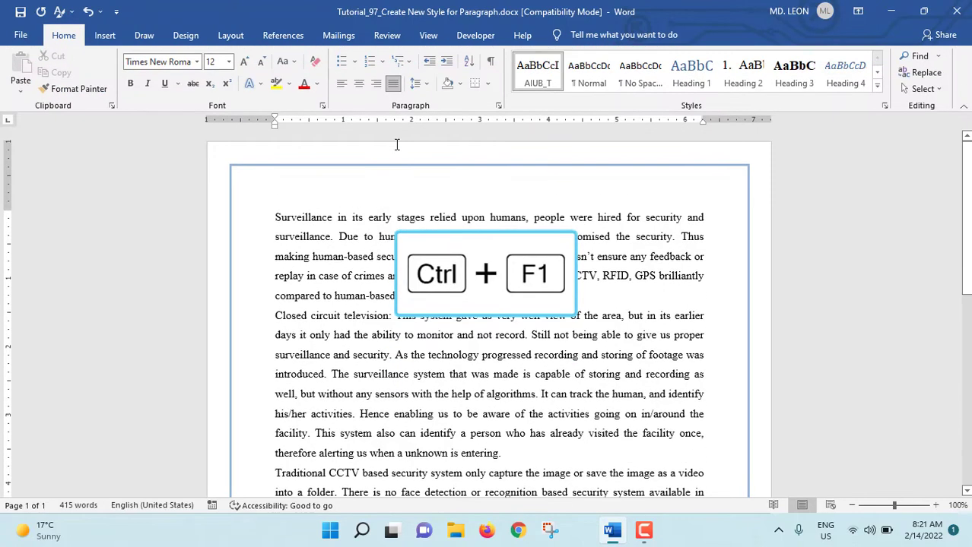
pyautogui.press('ctrl+f1')
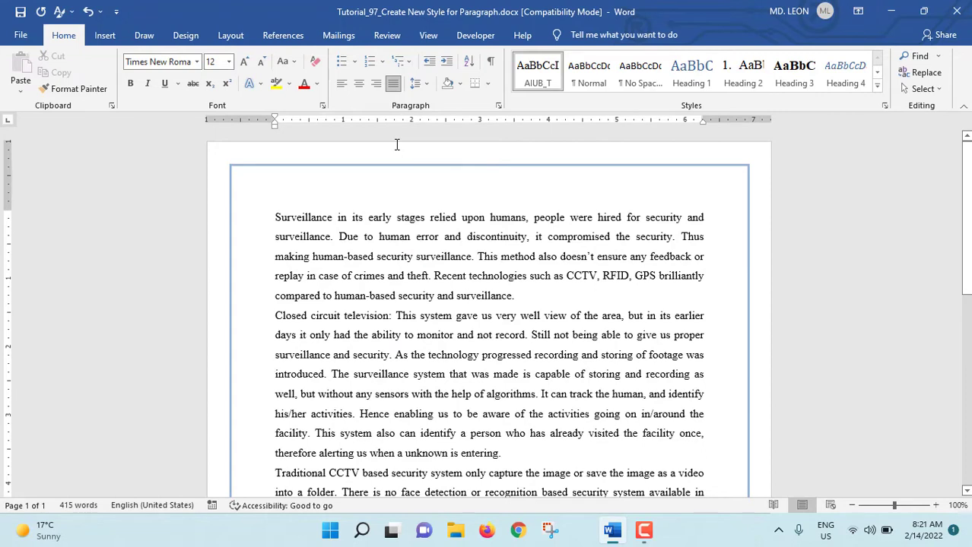